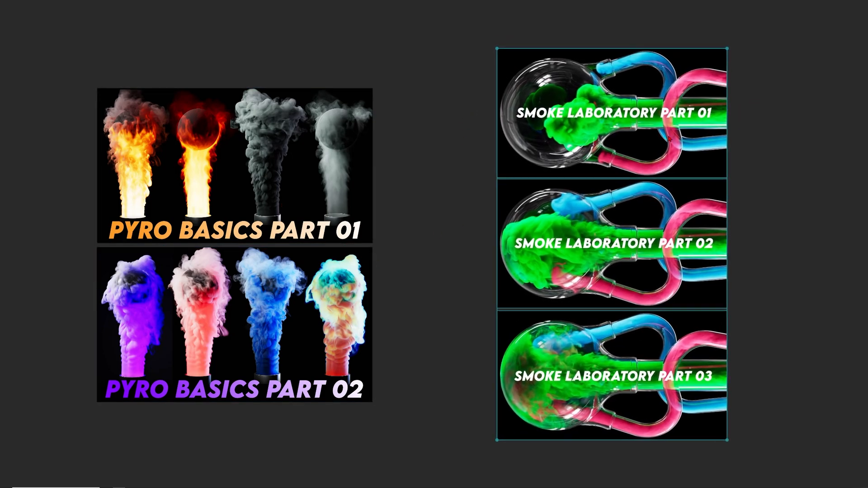
mouse_move(393, 259)
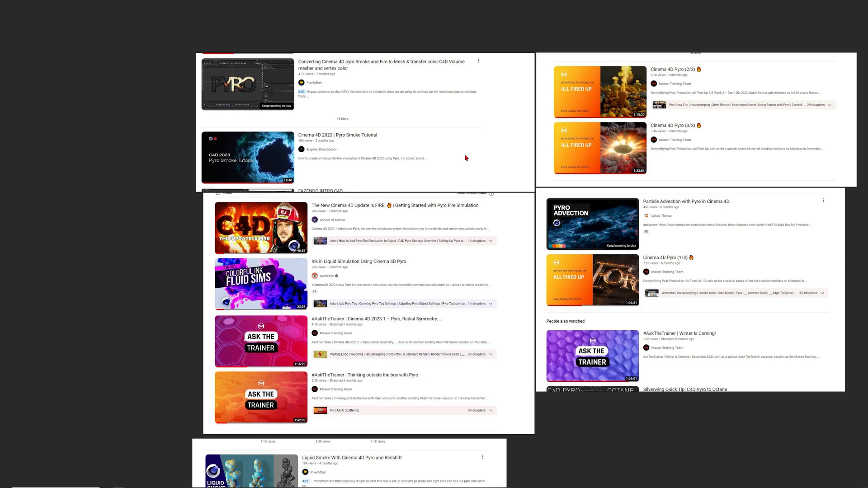
mouse_move(322, 220)
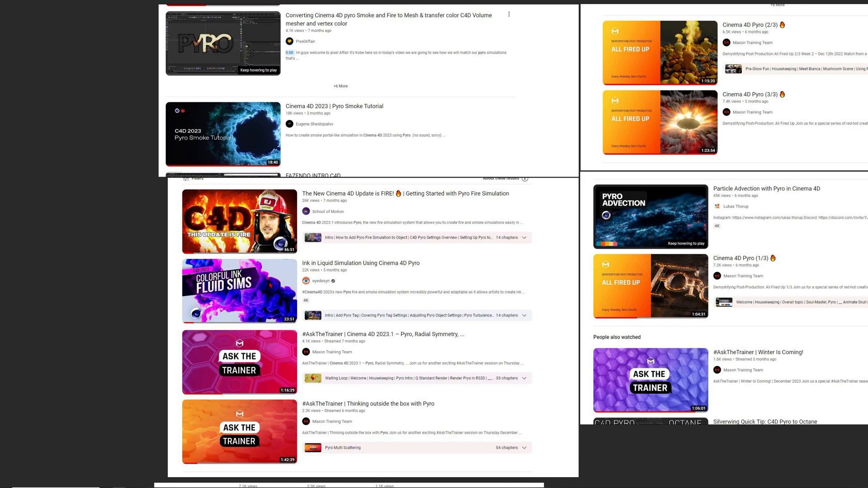
mouse_move(598, 463)
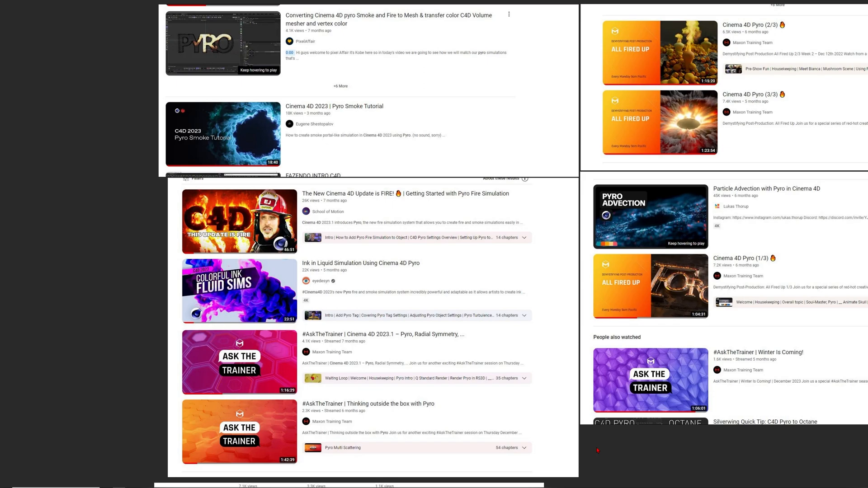
mouse_move(439, 347)
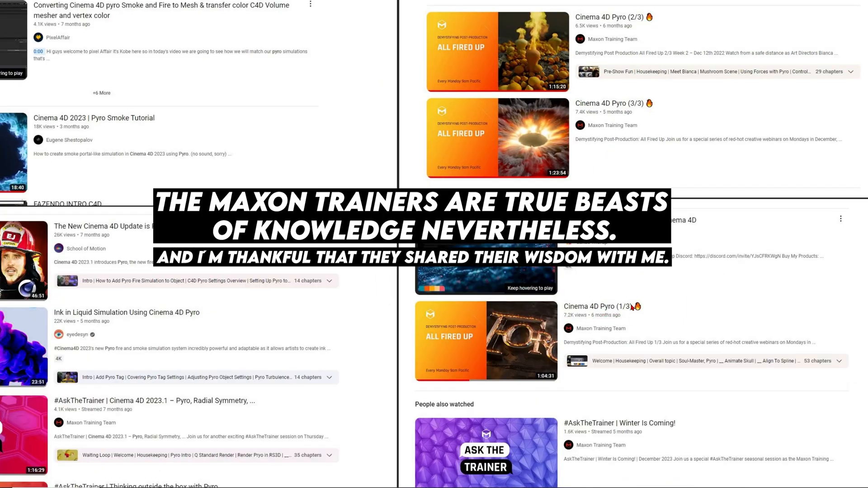
mouse_move(572, 132)
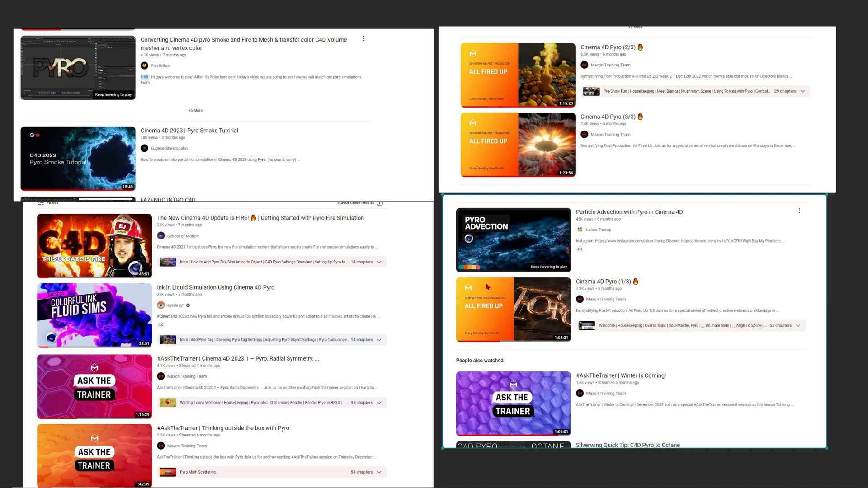
mouse_move(383, 300)
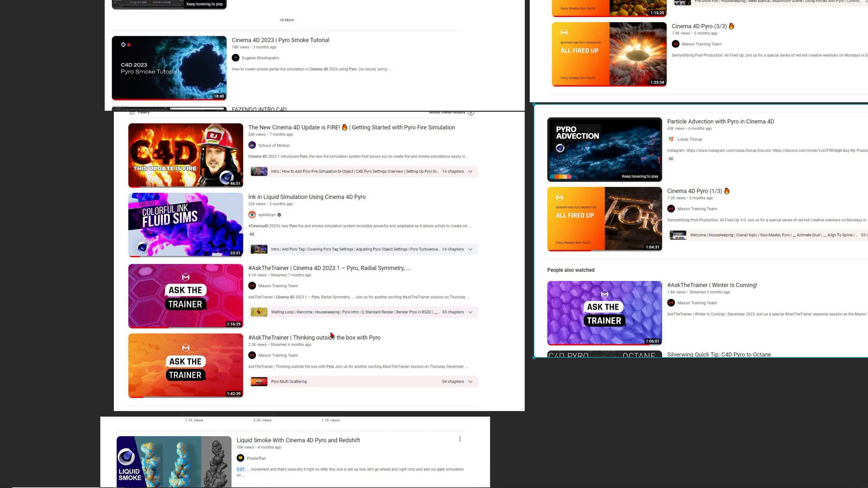
mouse_move(345, 340)
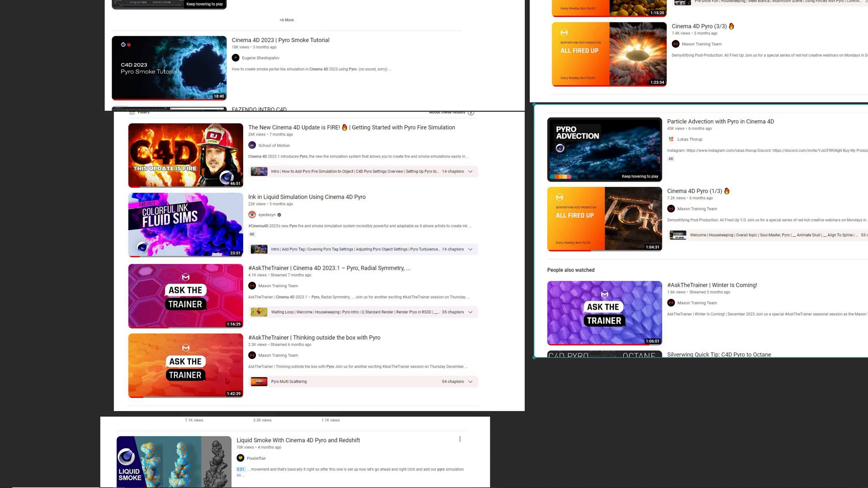
mouse_move(327, 282)
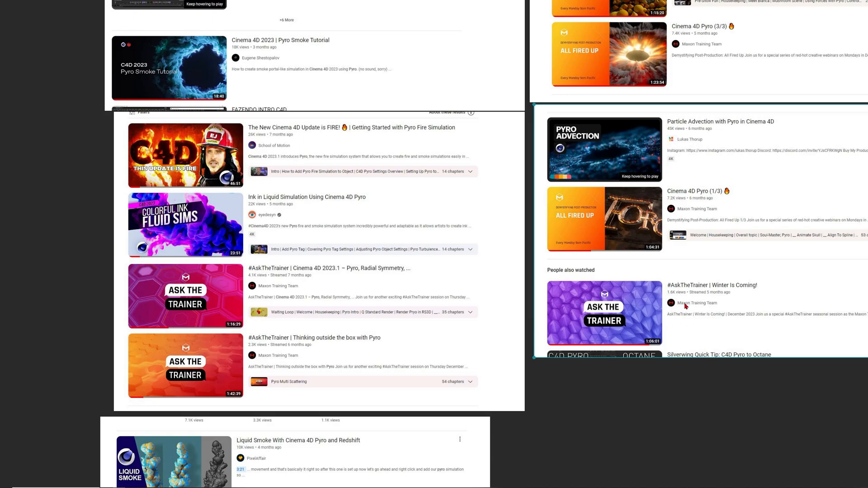
mouse_move(692, 307)
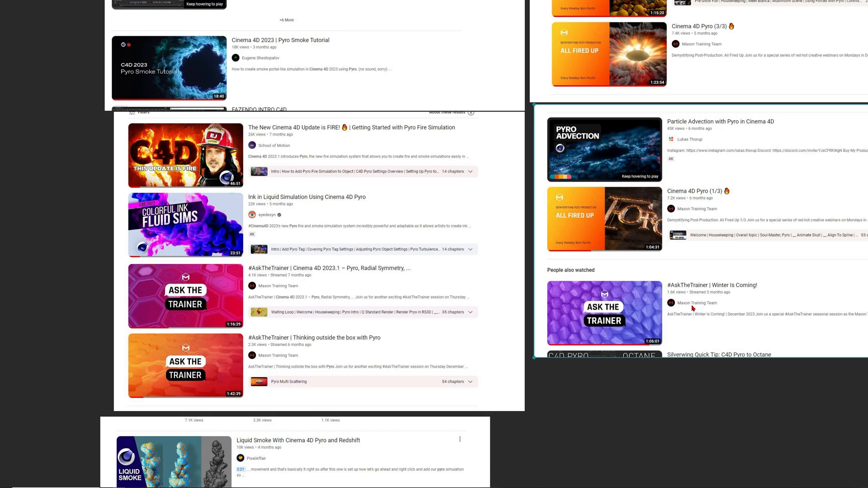
mouse_move(328, 331)
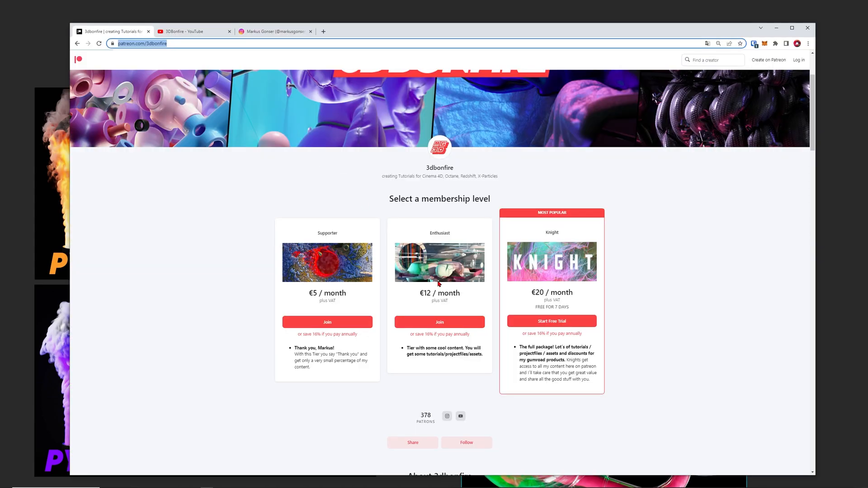
mouse_move(271, 158)
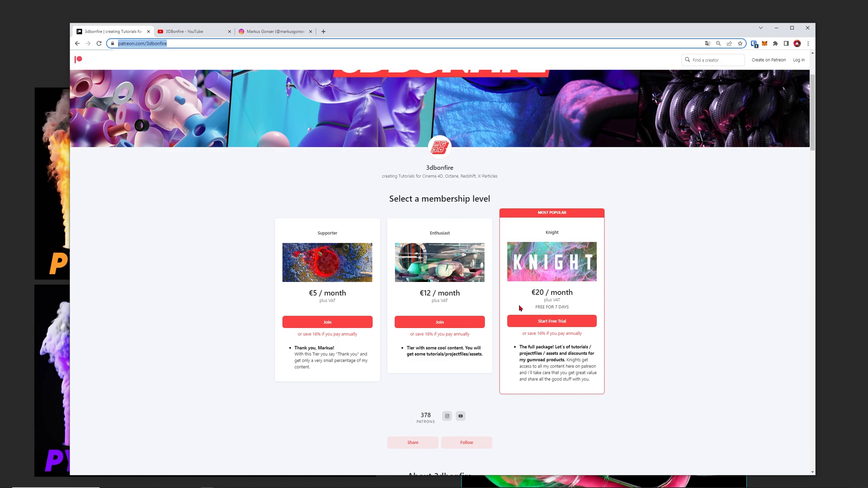
mouse_move(564, 322)
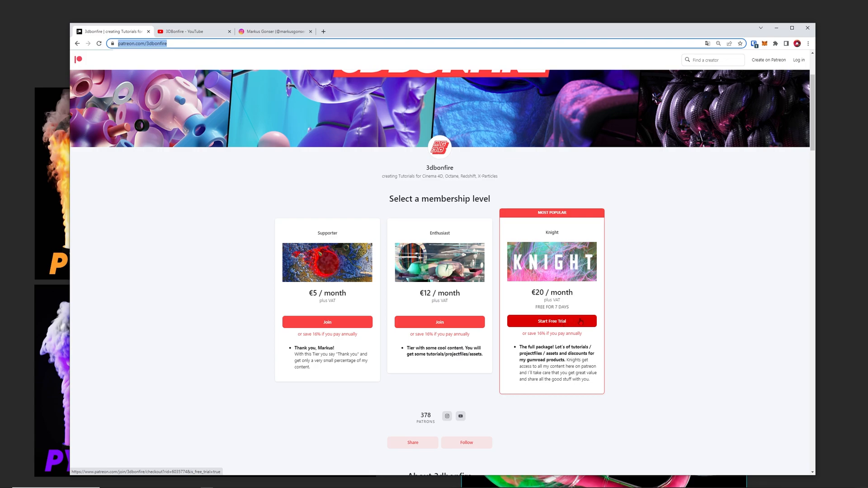
mouse_move(629, 315)
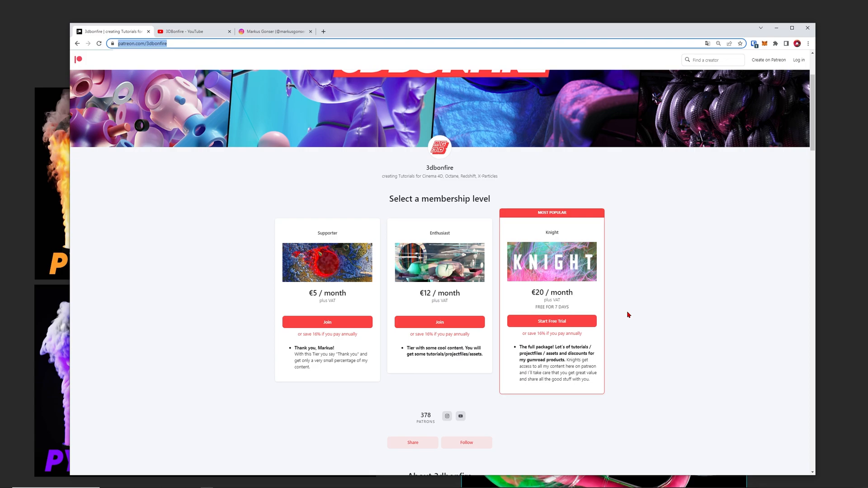
mouse_move(612, 308)
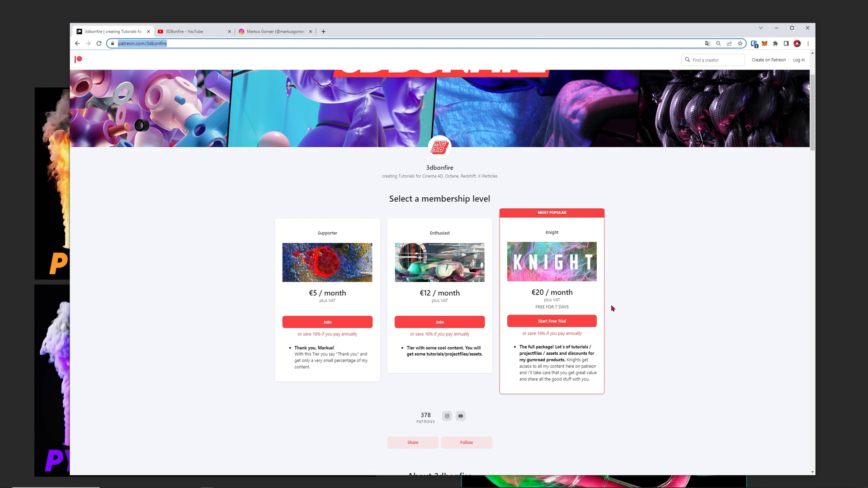
mouse_move(591, 310)
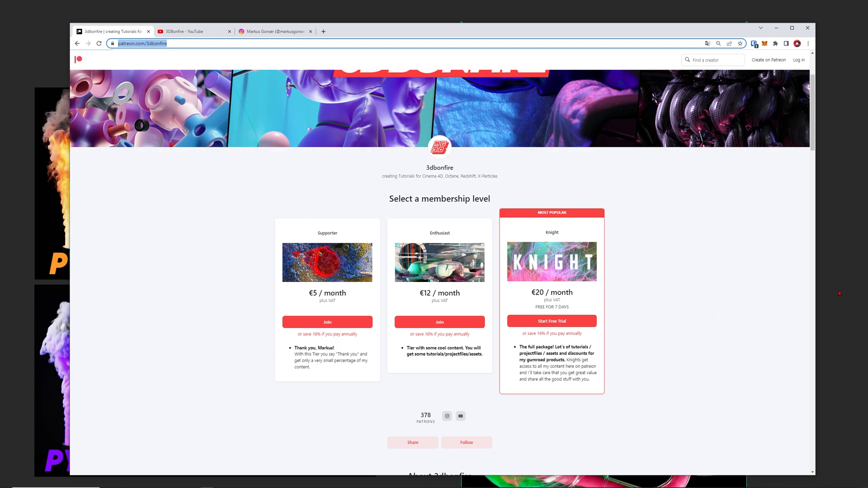
- Scroll through the 3DBonfire YouTube Videos page, then the Instagram profile grid
click(192, 31)
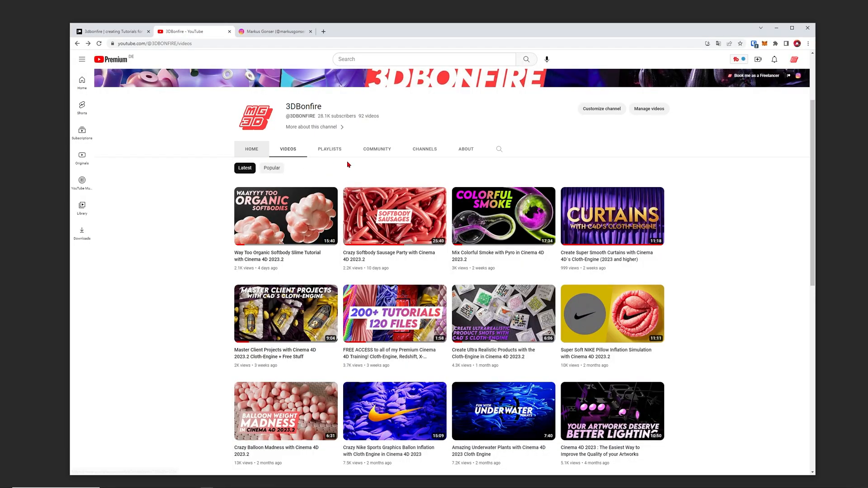
scroll(down, 3)
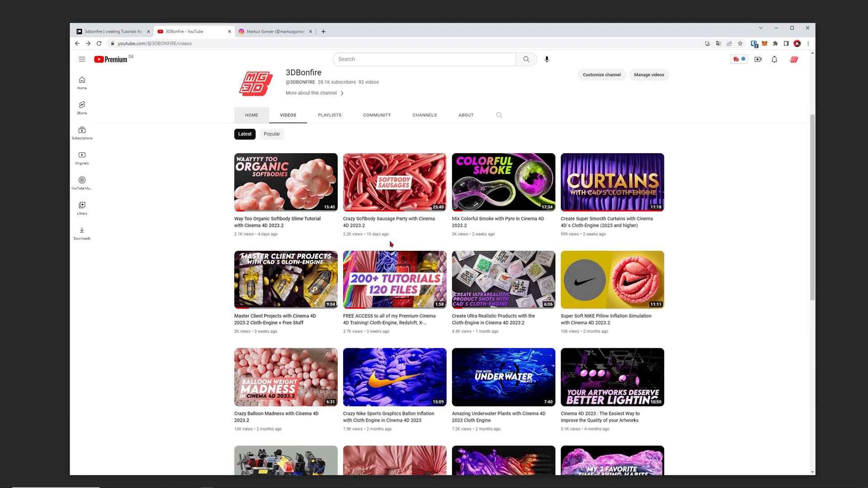
click(275, 31)
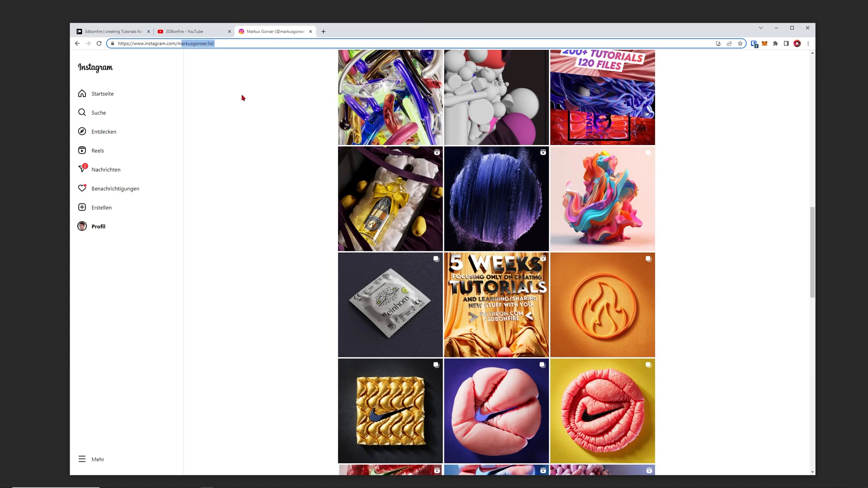
scroll(up, 3)
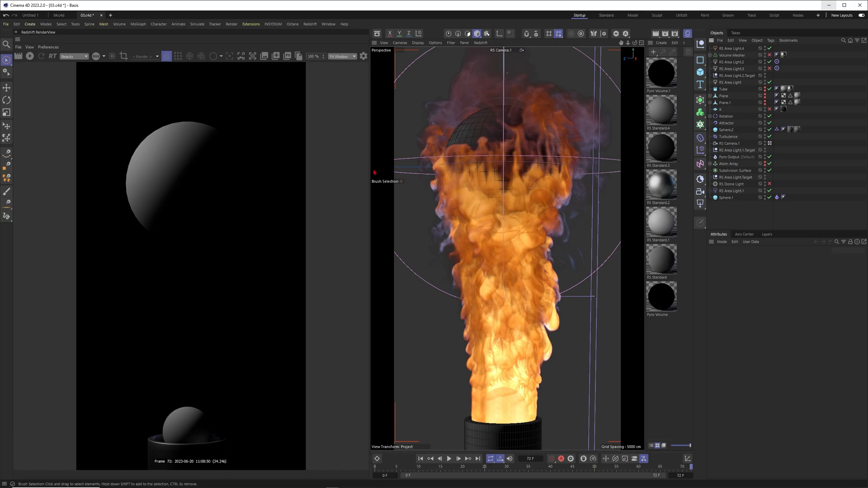
mouse_move(365, 153)
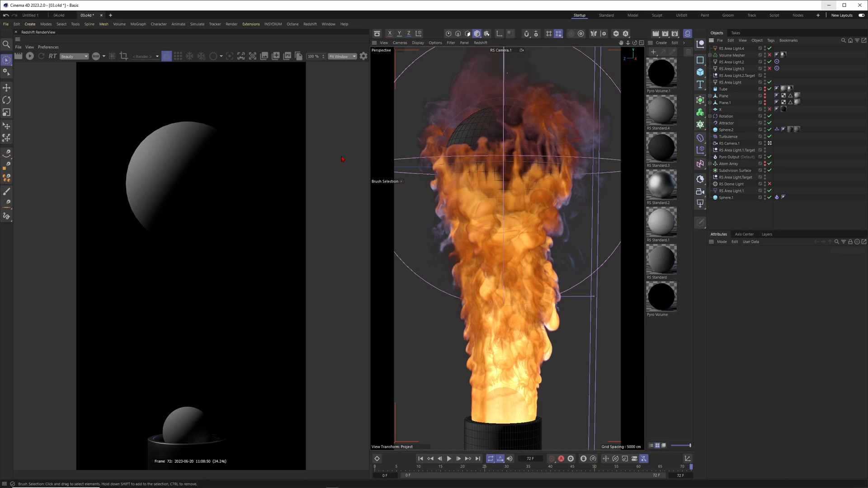
mouse_move(340, 161)
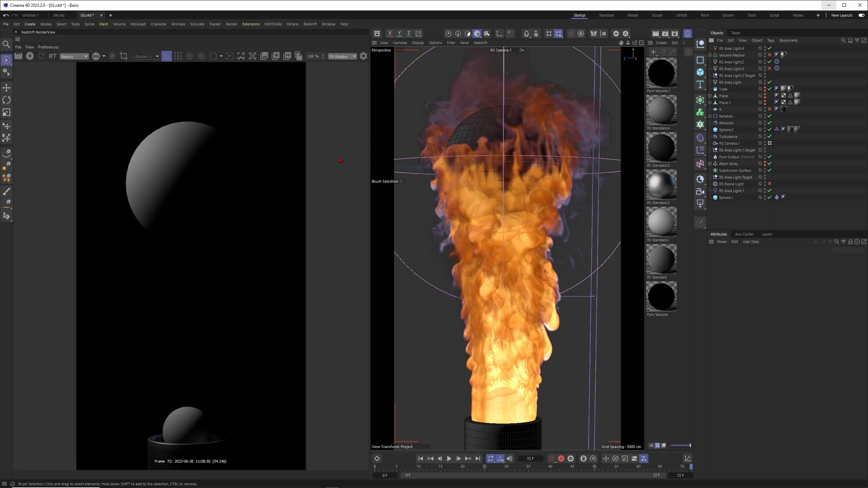
mouse_move(176, 243)
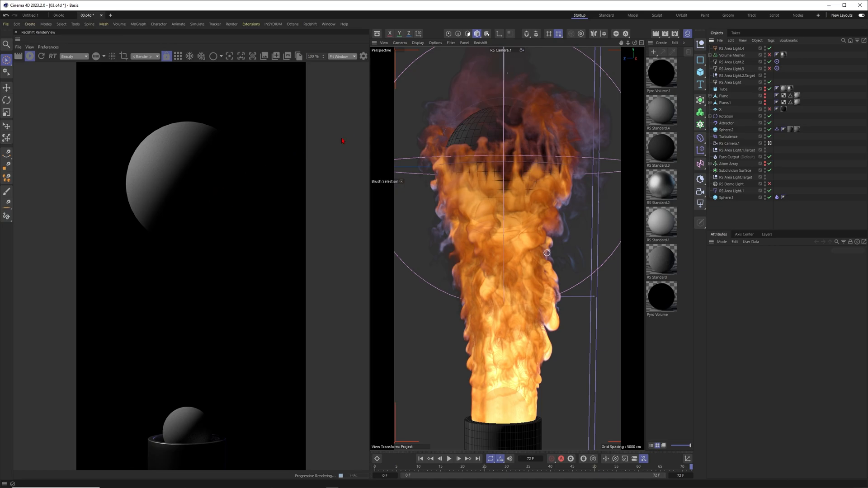
- Create a new Redshift Pyro Volume material from the Redshift materials menu
click(310, 24)
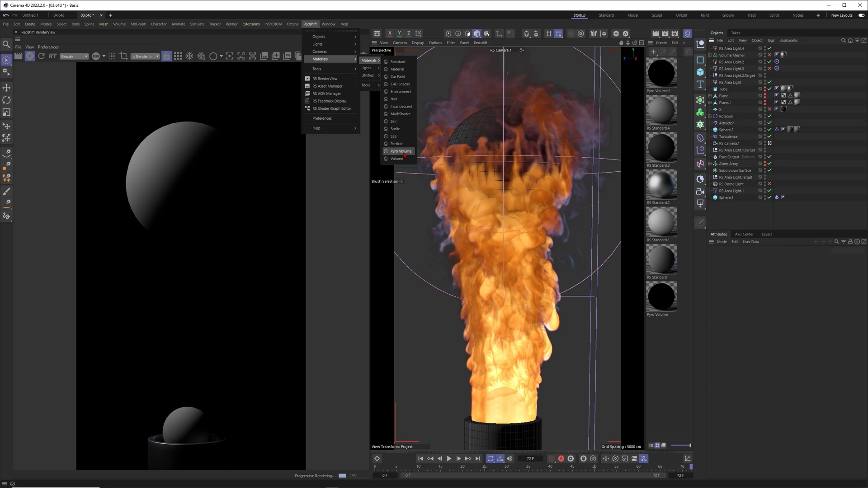
click(399, 151)
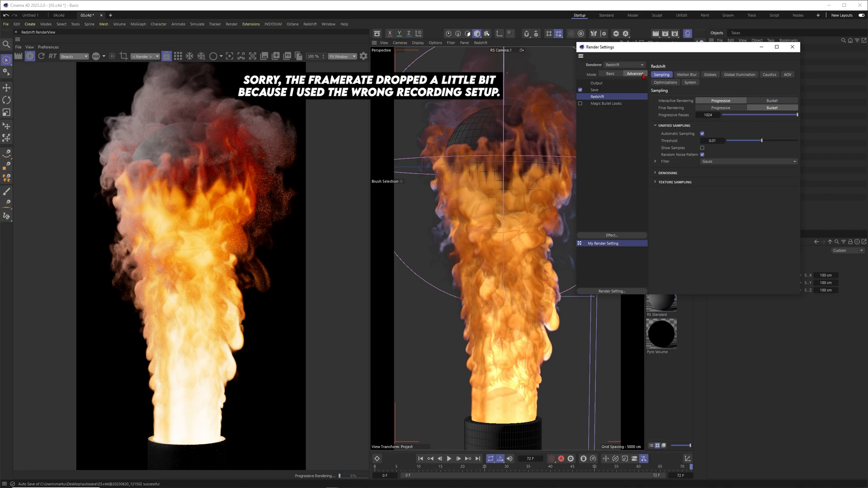
- Review Redshift Globals trace depths: Volume 2, Transparency 16
click(710, 74)
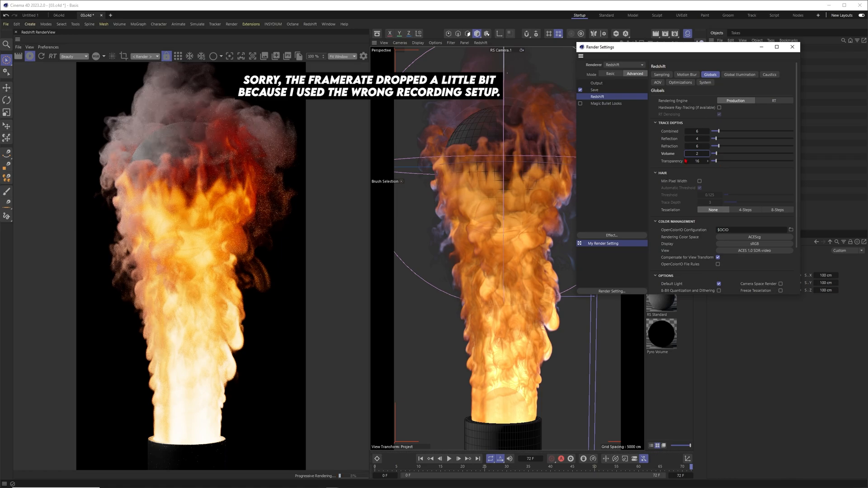
click(697, 153)
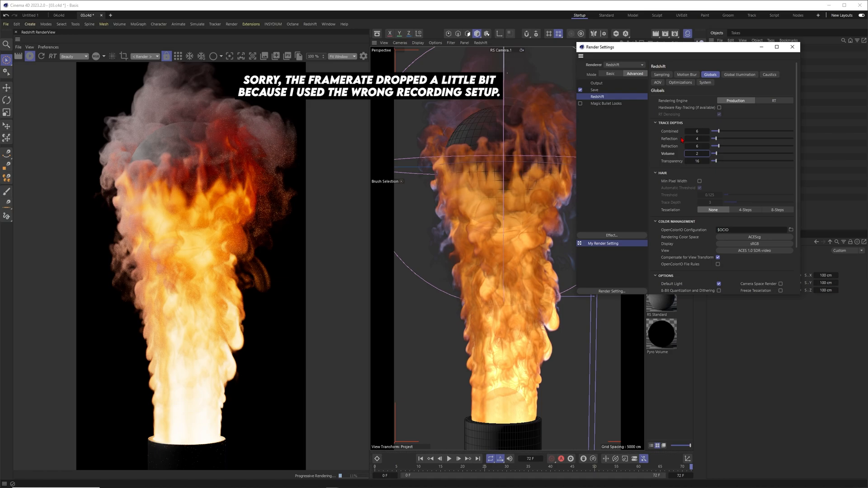
click(792, 49)
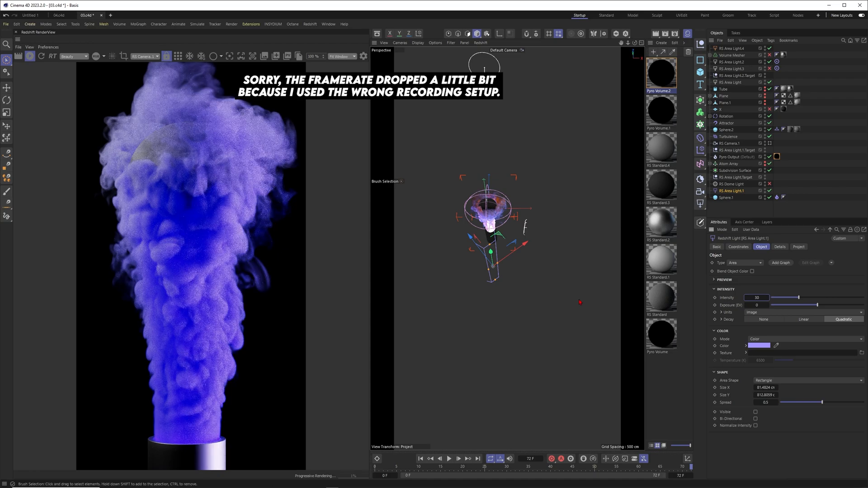
- Open the Color Chooser on RS Area Light.1's lilac Color swatch
click(760, 346)
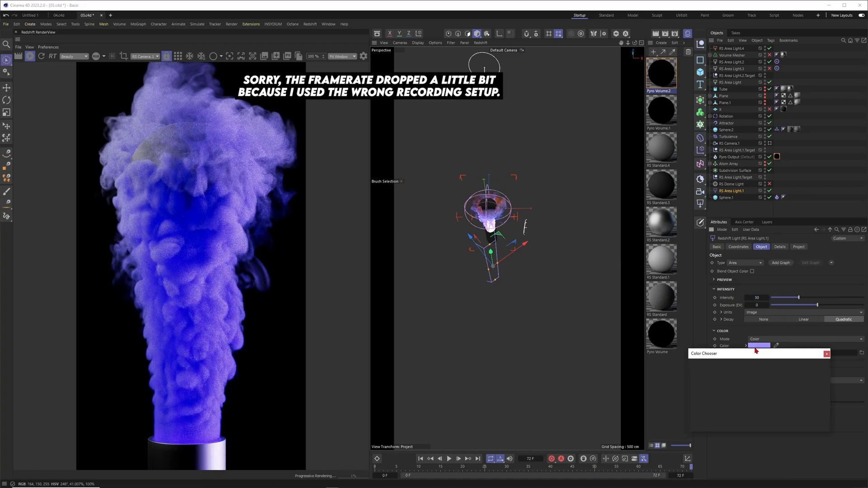